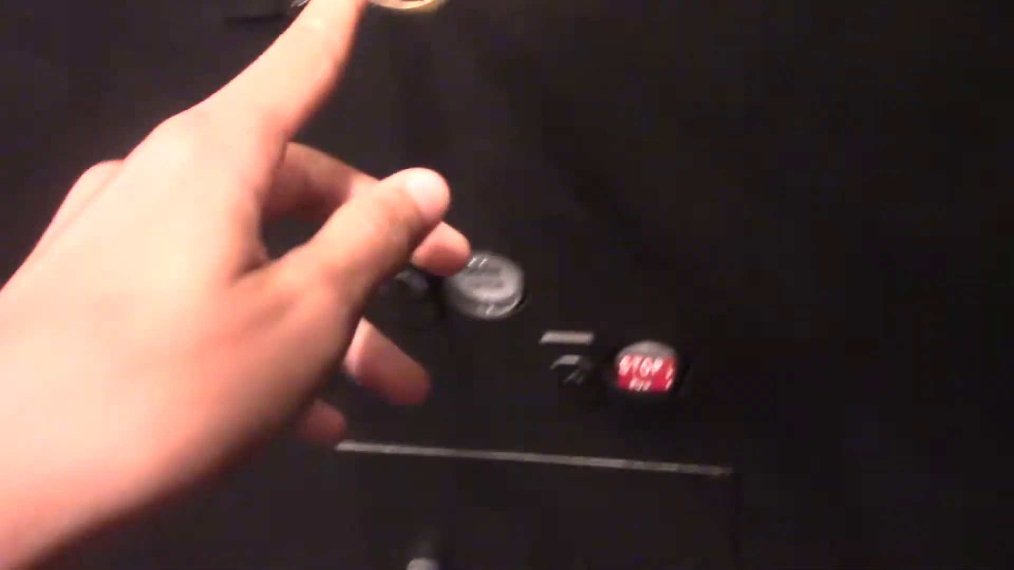
{"action": "left_click", "coordinate": [433, 91]}
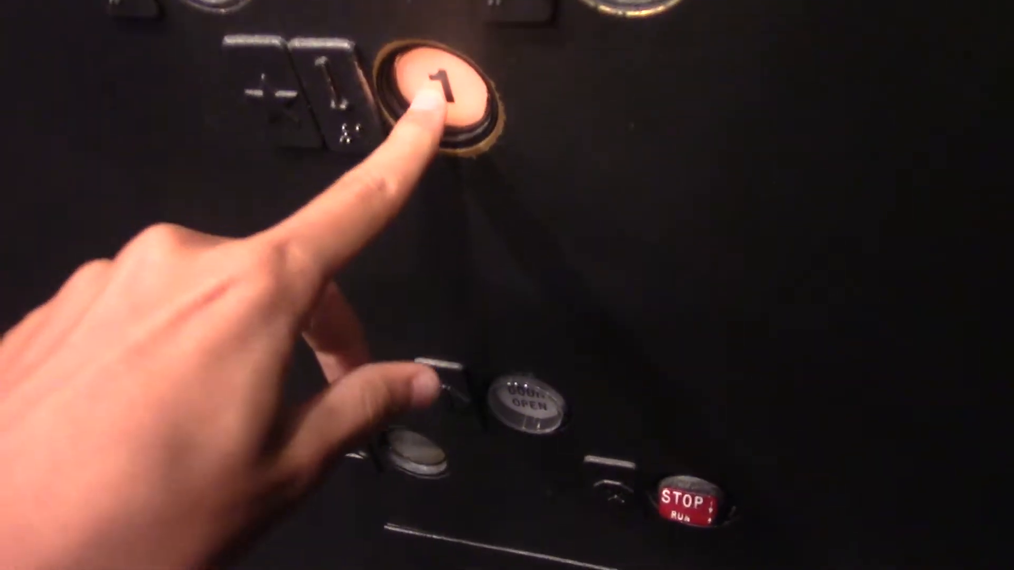